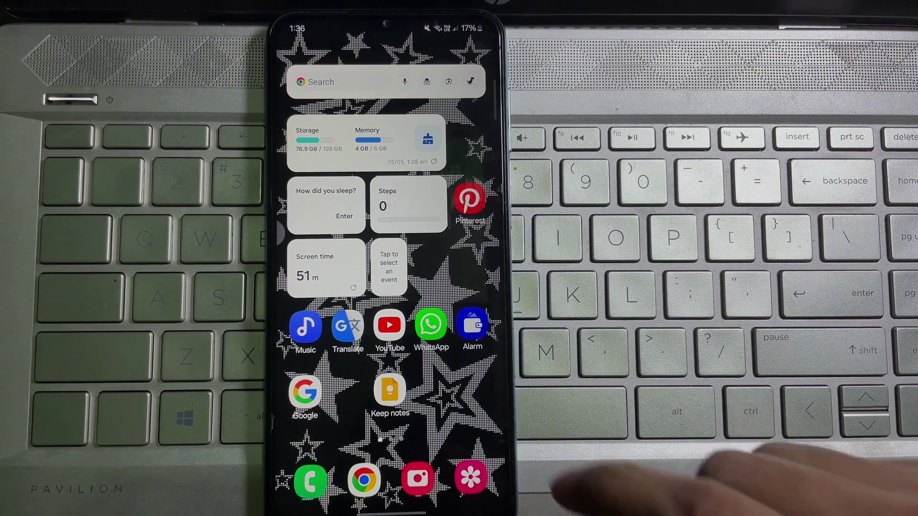
- Launch WhatsApp from the phone's home screen to reach the chats list
{"action": "left_click", "coordinate": [431, 325]}
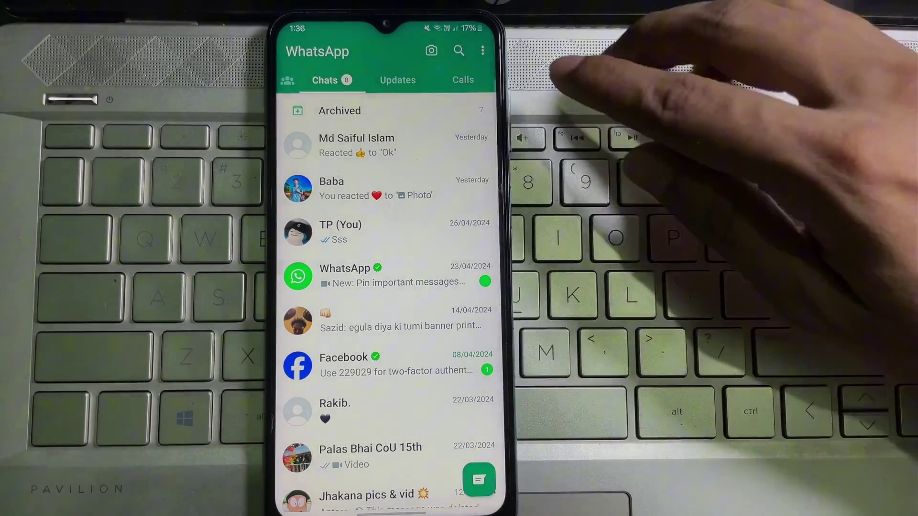
- Open Settings from the top-right overflow menu
{"action": "left_click", "coordinate": [482, 51]}
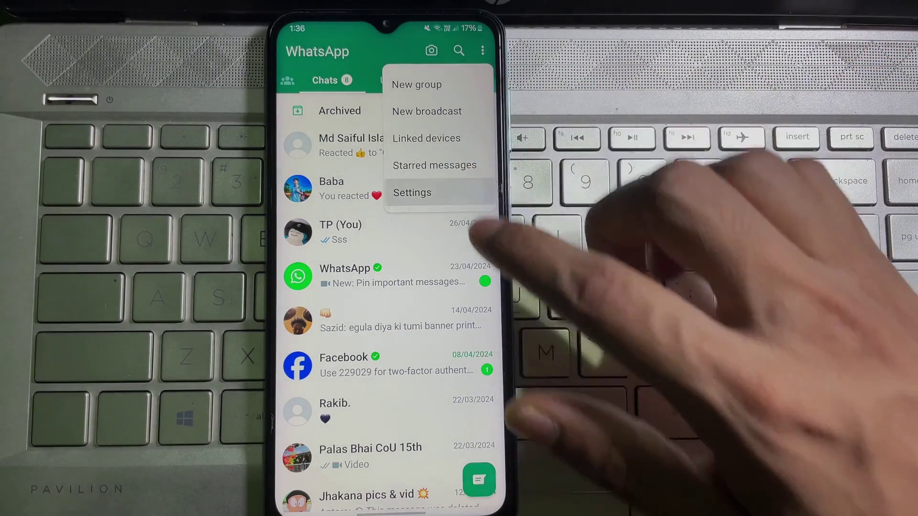
{"action": "left_click", "coordinate": [412, 192]}
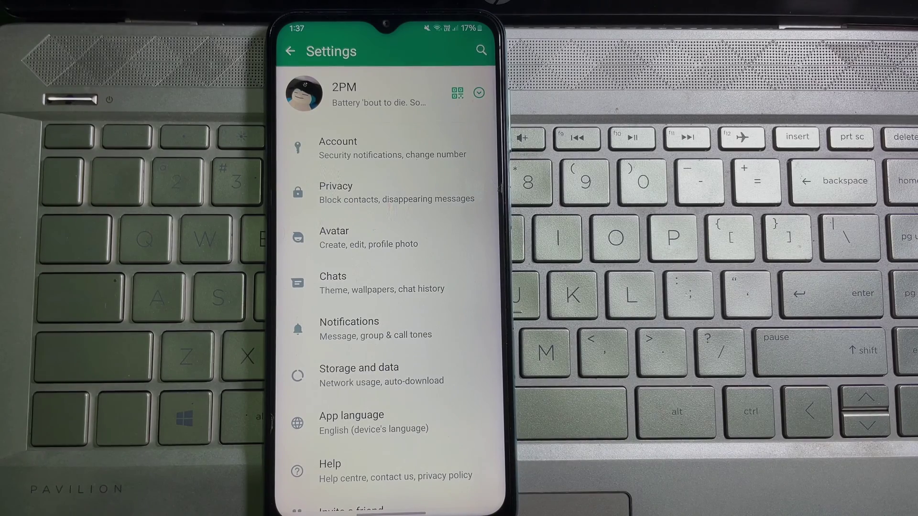